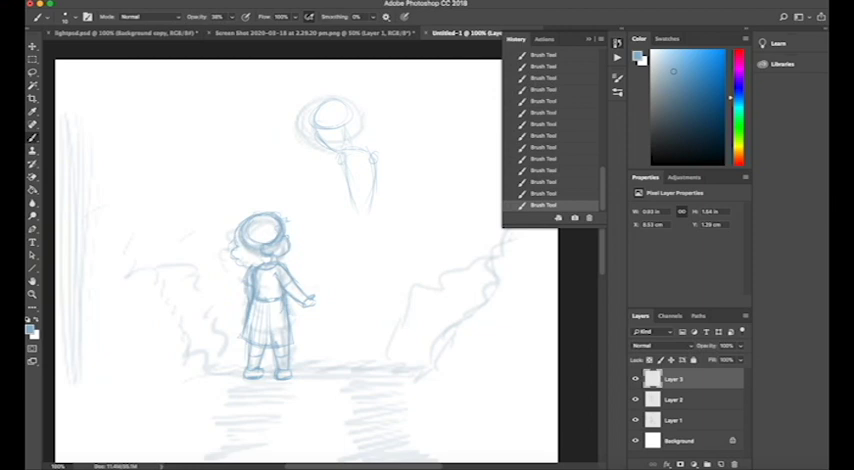
Brush extra loose pale blue sketch strokes over the girl and bush outlines
drag(340, 160, 320, 270)
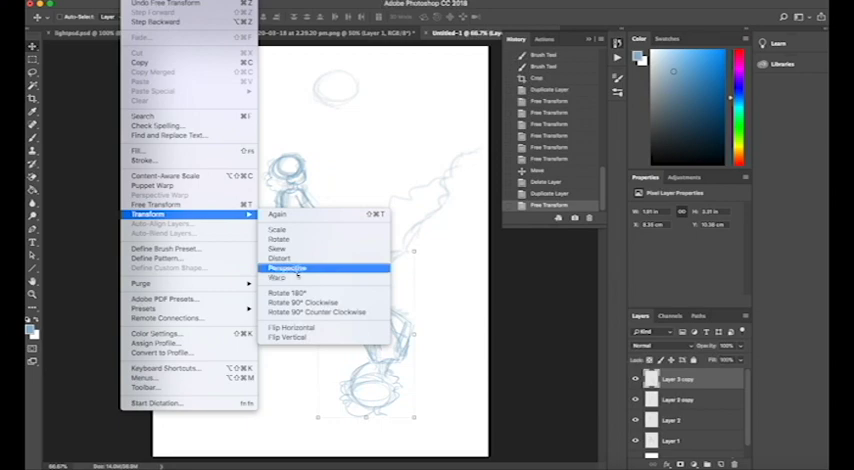
Apply a perspective distortion to the duplicated girl sketch
click(287, 268)
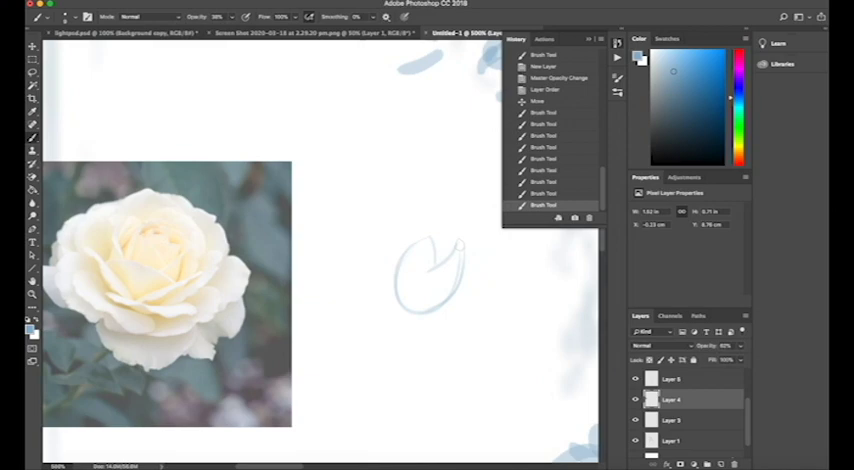
Brush the first pale blue petal outline of the rose
drag(430, 240, 445, 255)
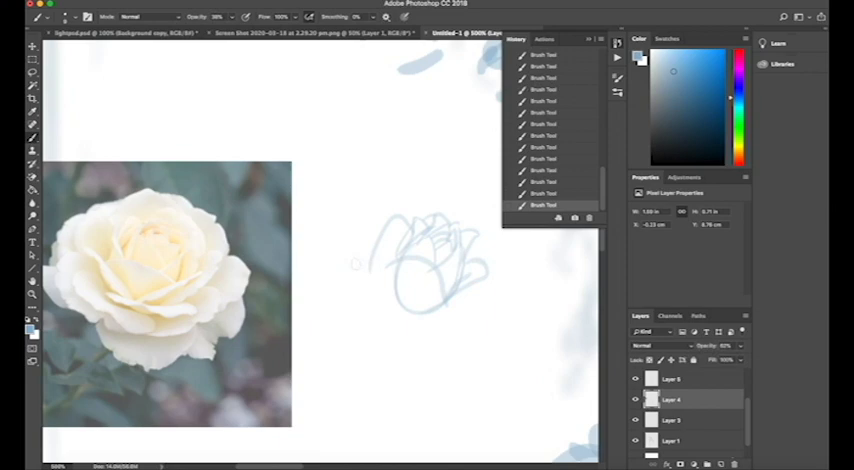
Sketch more overlapping petals onto the rose bloom on Layer 4
drag(355, 265, 480, 315)
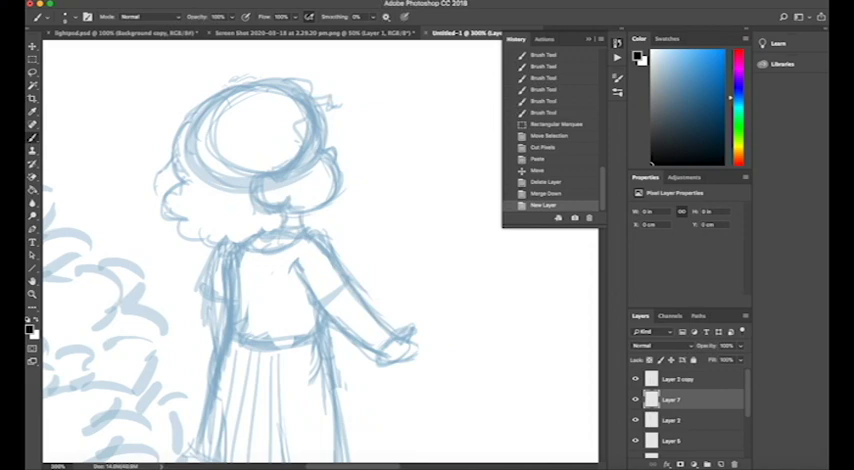
Ink the curly hair outline and ear in black over the blue sketch
drag(230, 75, 165, 205)
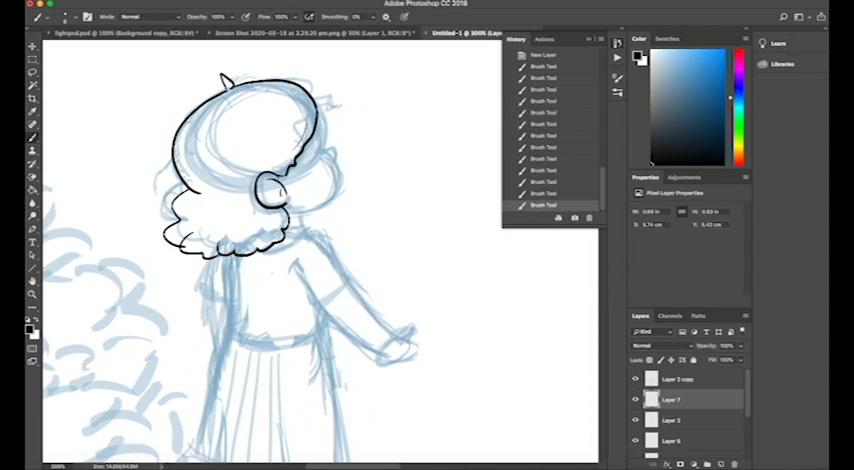
drag(305, 105, 330, 150)
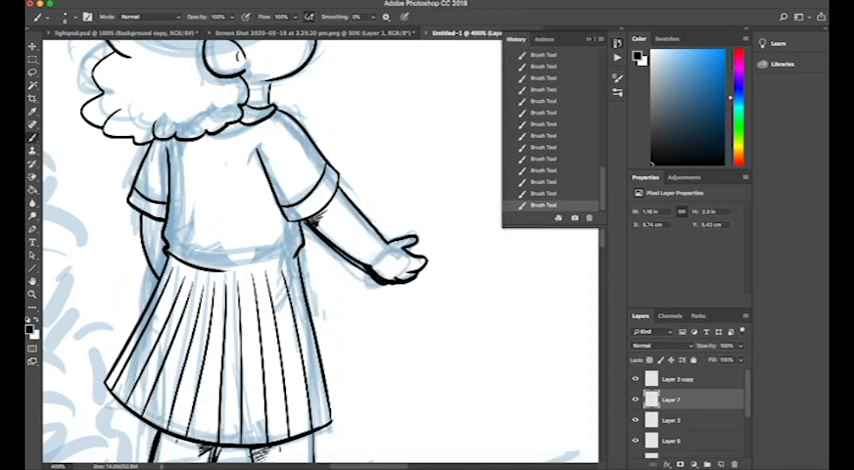
Scroll the canvas to inspect the girl's hair and clothing before adding curl details
scroll(down, 3)
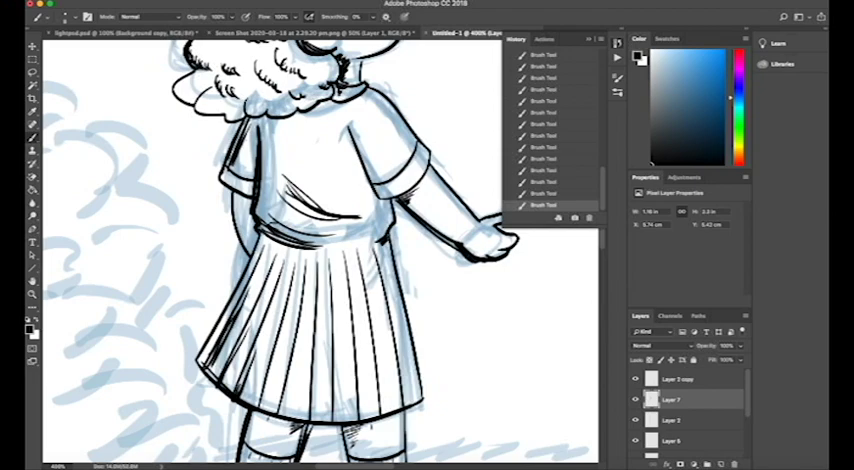
scroll(down, 3)
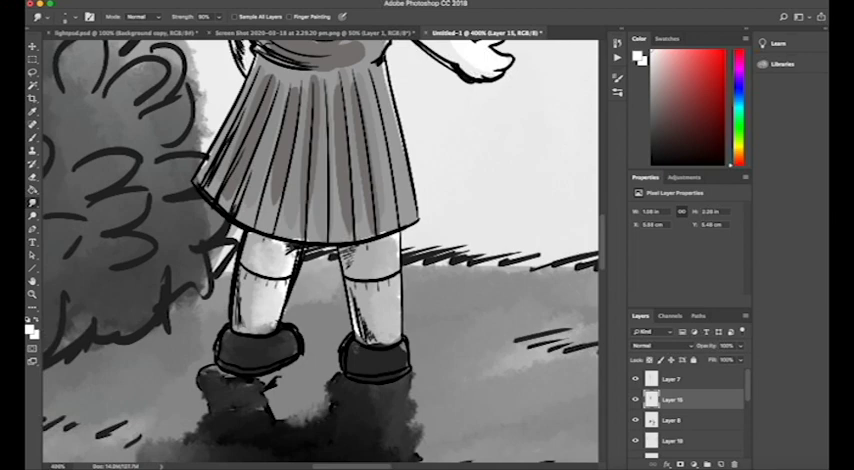
Scroll the view while smudging grey shading on the skirt, shoes and ground
scroll(down, 3)
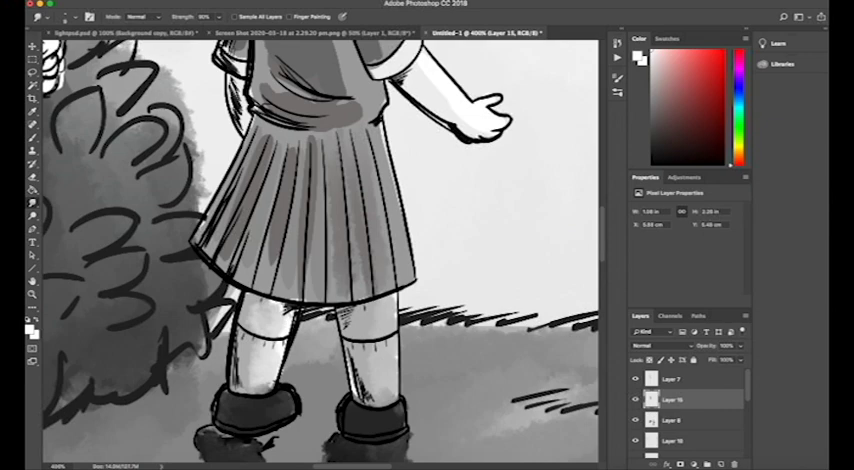